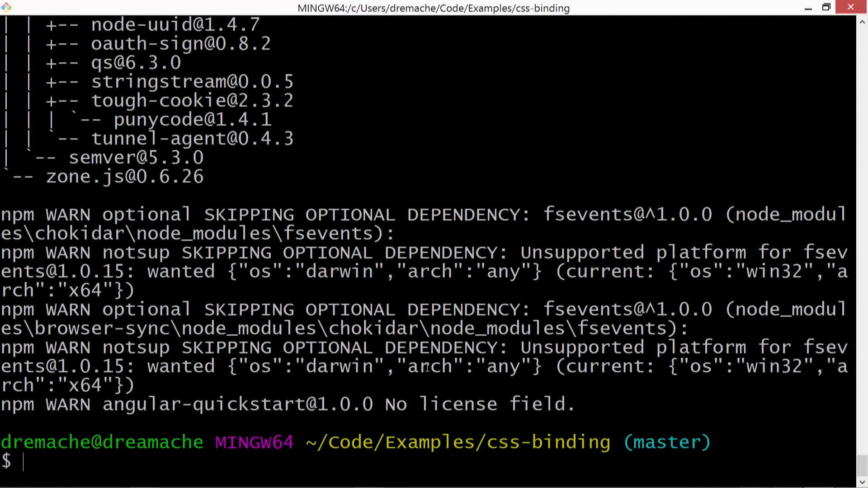
Run npm start in the css-binding folder to launch the dev server.
text(npm start)
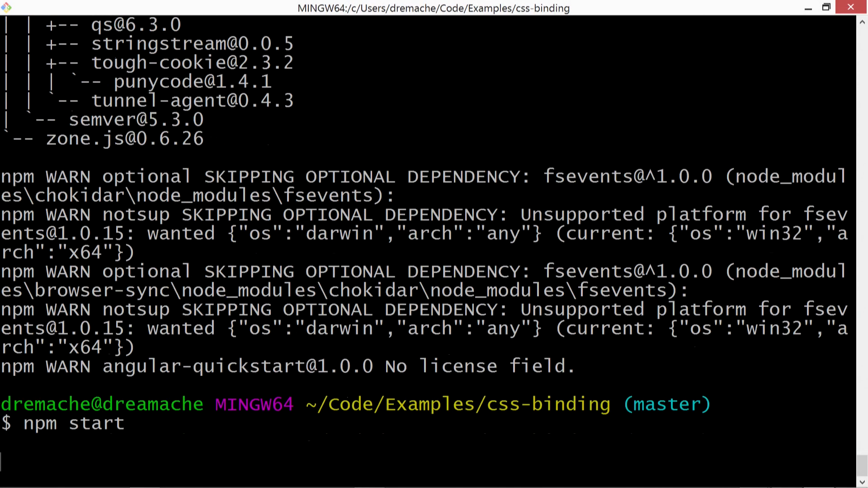
key(Enter)
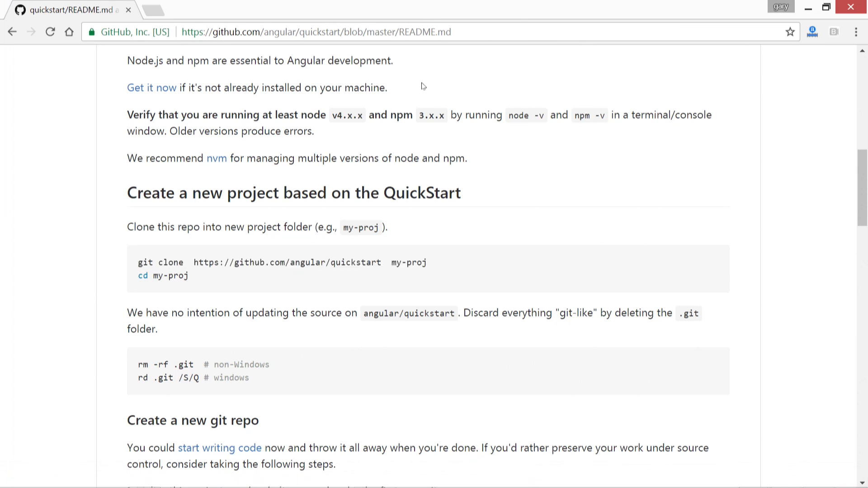
mouse_move(404, 81)
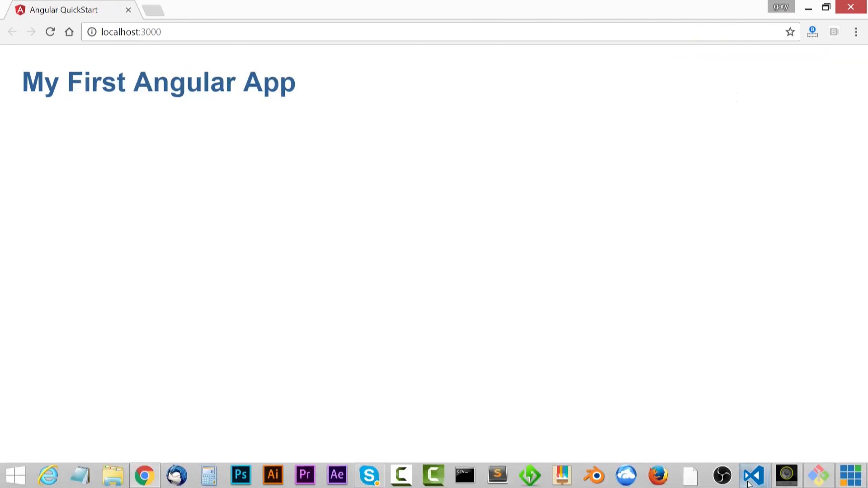
Switch to VS Code and open app.component.ts from the app folder.
click(752, 474)
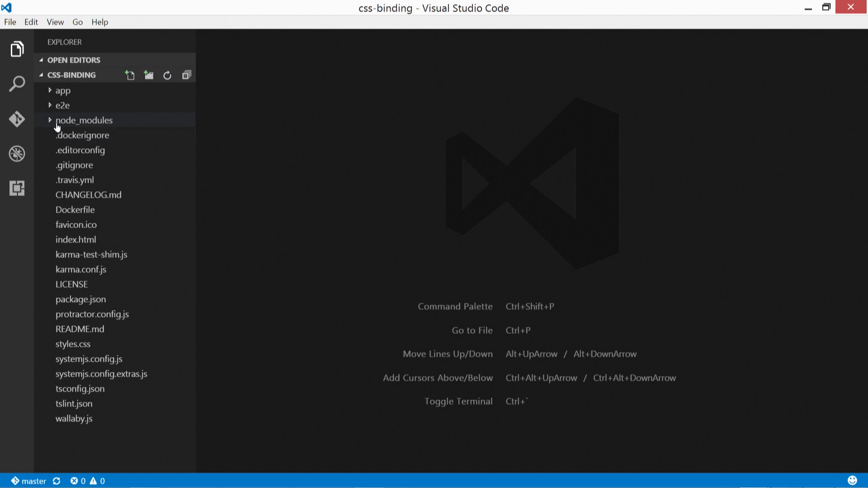
click(63, 90)
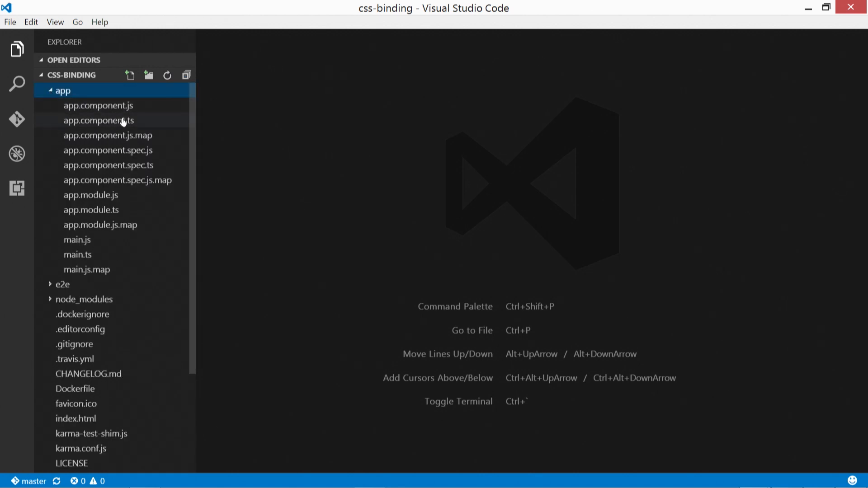
double_click(96, 121)
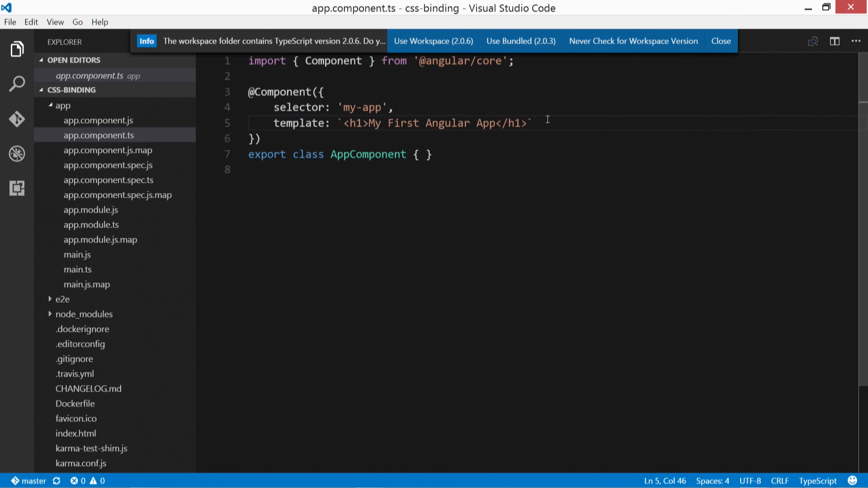
Make the template multiline and add <button class="my-btn">Call to Action</button>.
key(Enter)
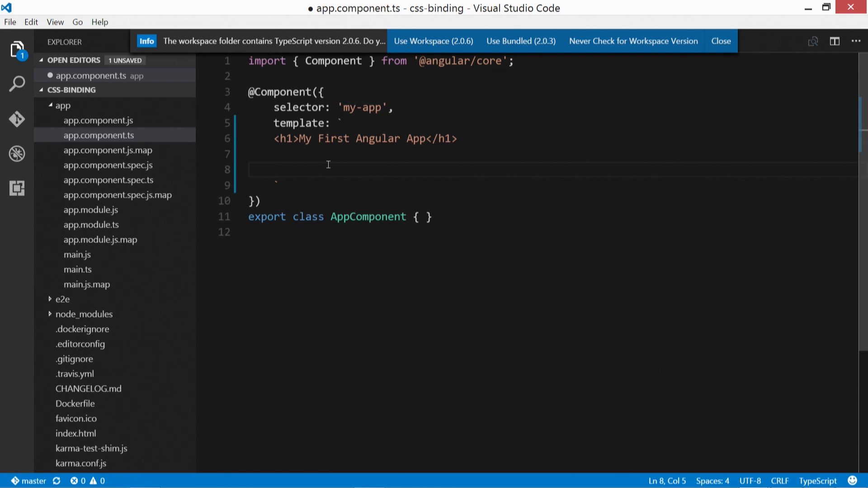
text(<button)
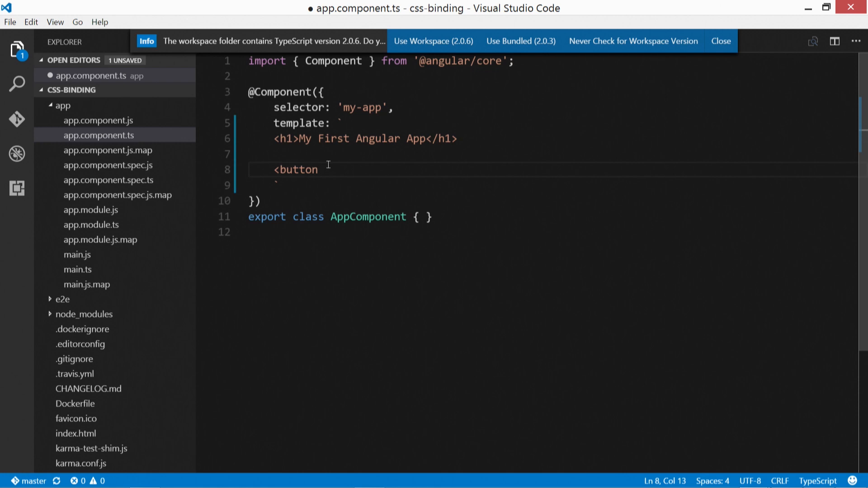
text(class="my)
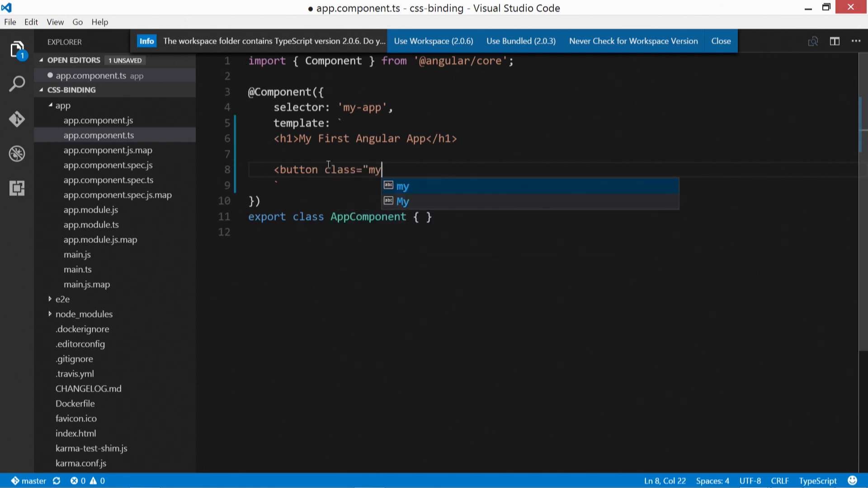
text(-btn")
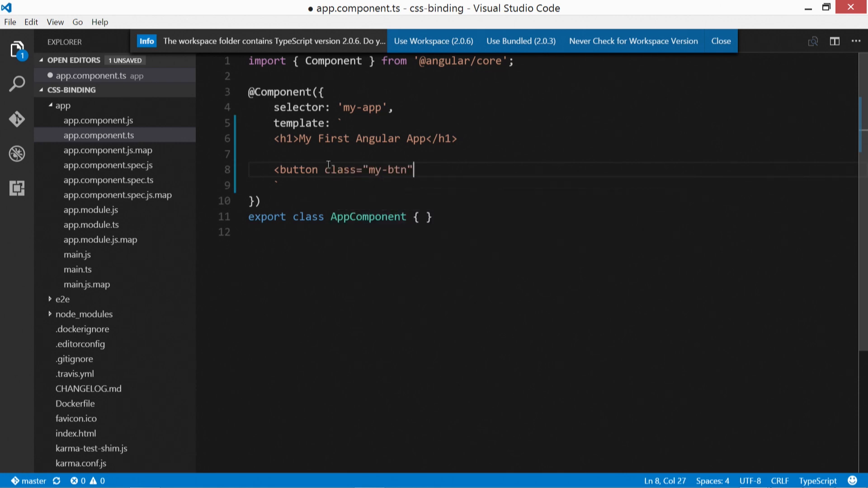
click(722, 40)
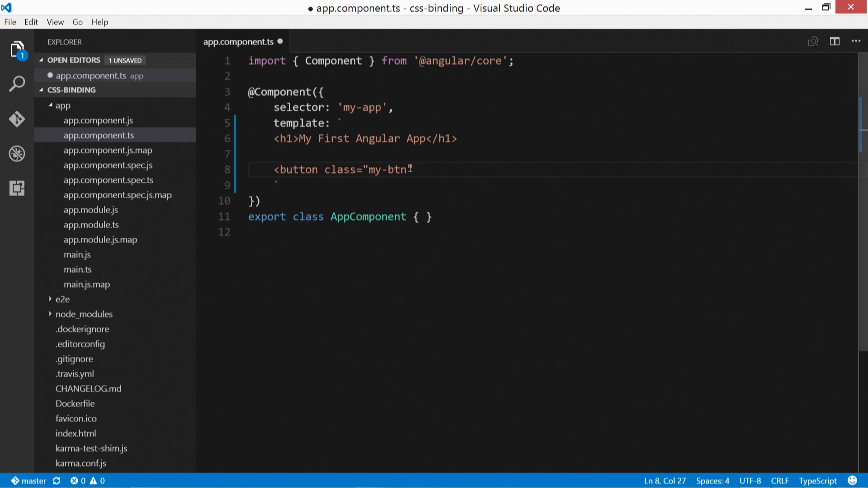
text(")
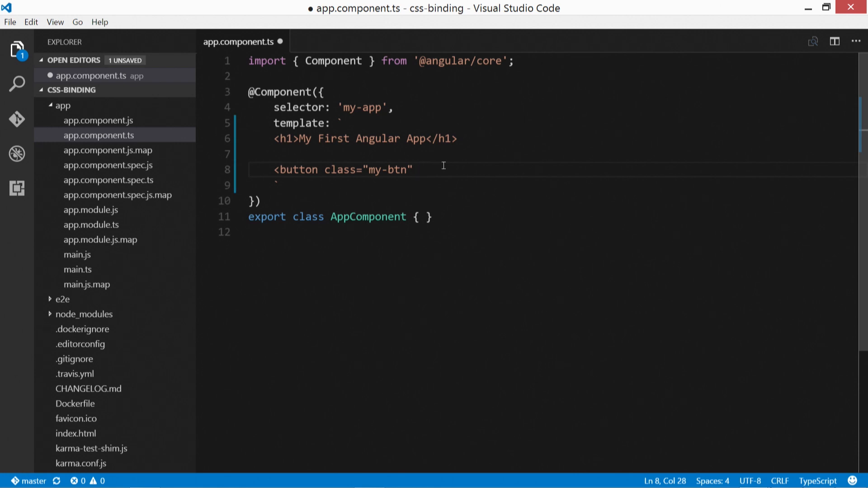
text(>M)
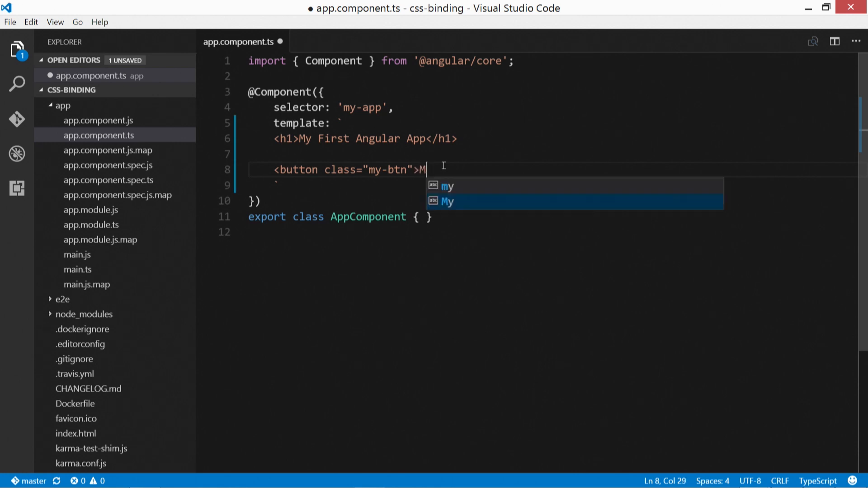
text(Call t)
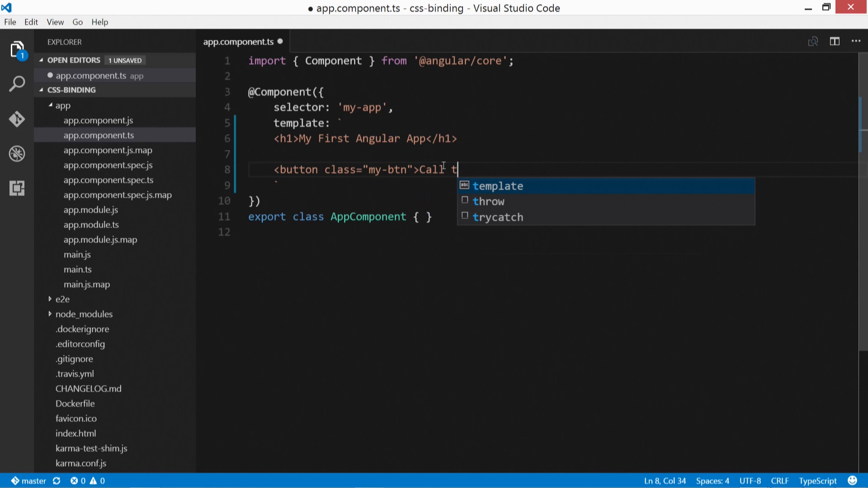
text(o Action</button>)
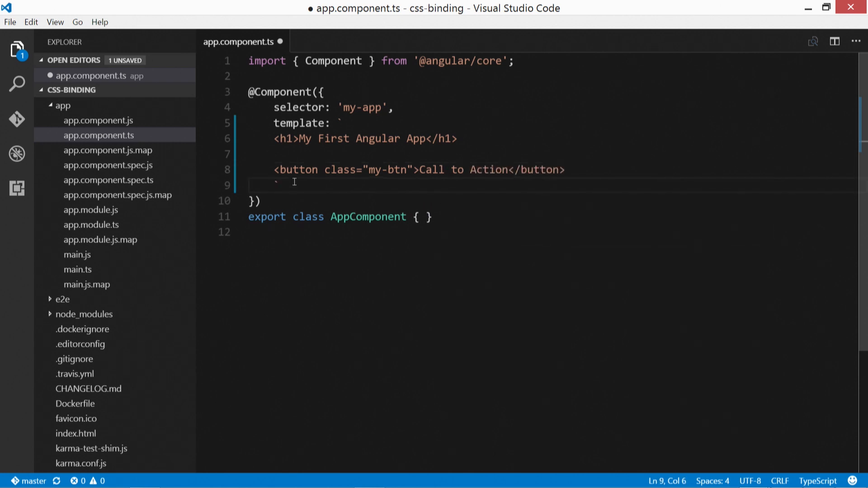
Add a comma and an empty styles: [] array after the template.
text(,)
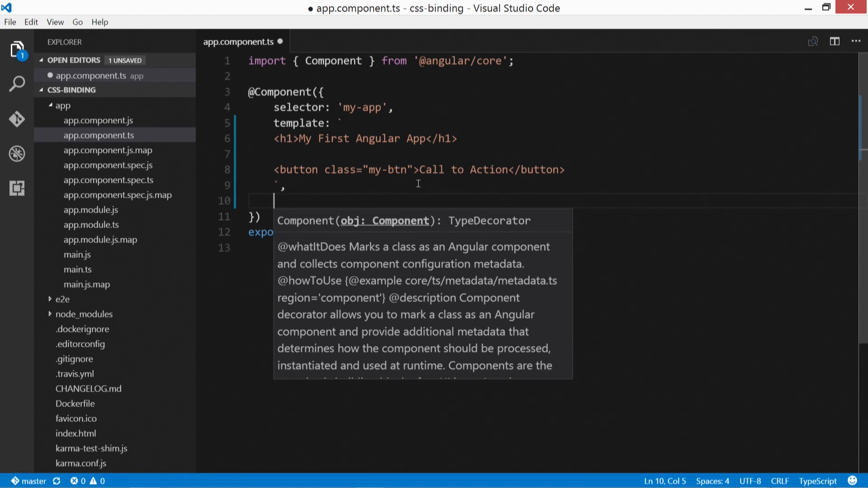
text(styles: [])
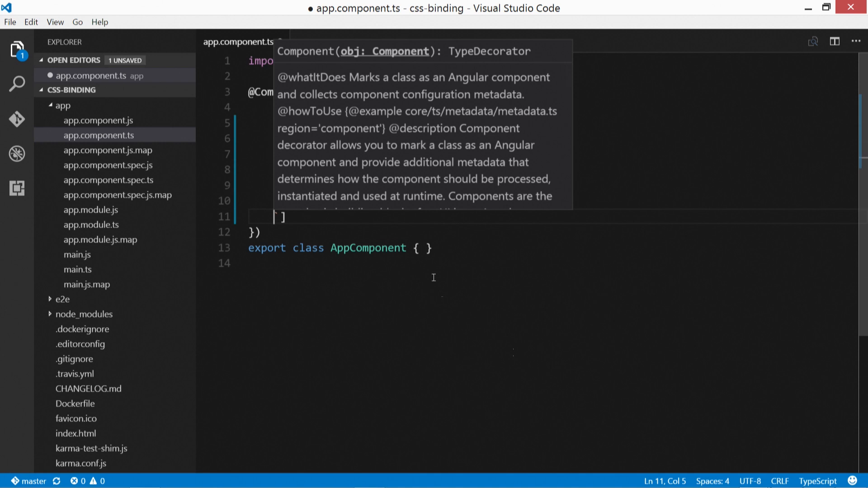
mouse_move(423, 271)
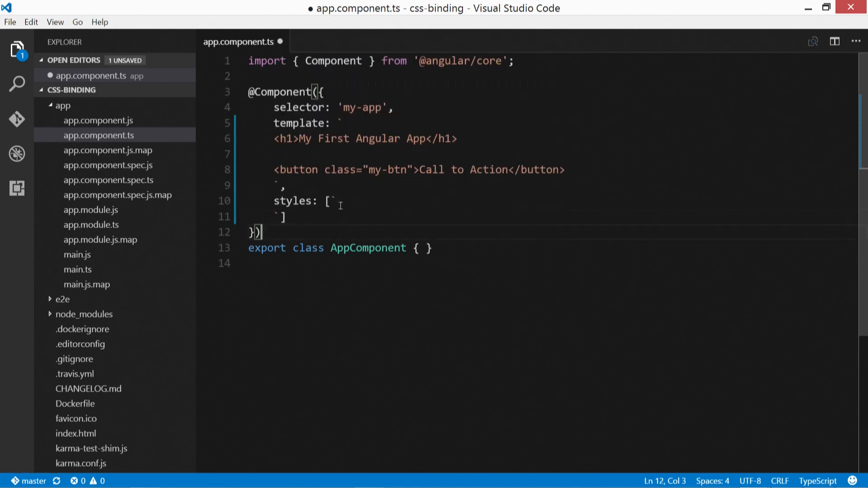
Add a .my-btn rule with font-size: 1.7em inside the styles string and save.
key(Enter)
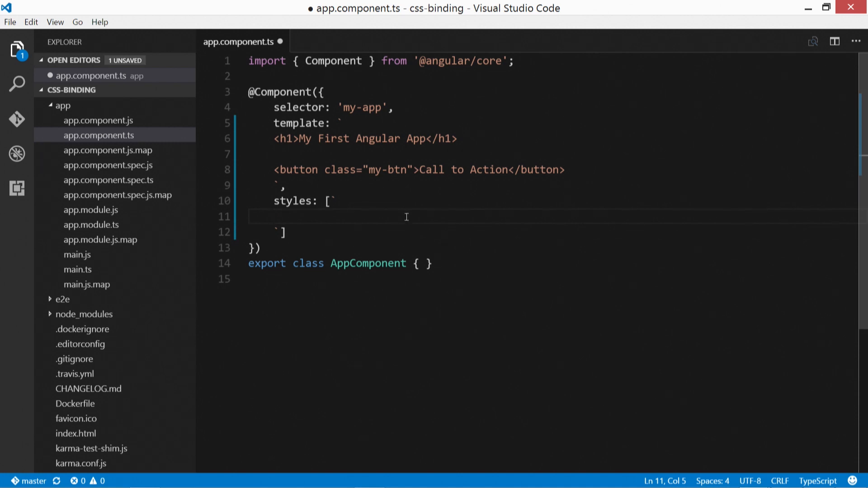
text(.my-btn {)
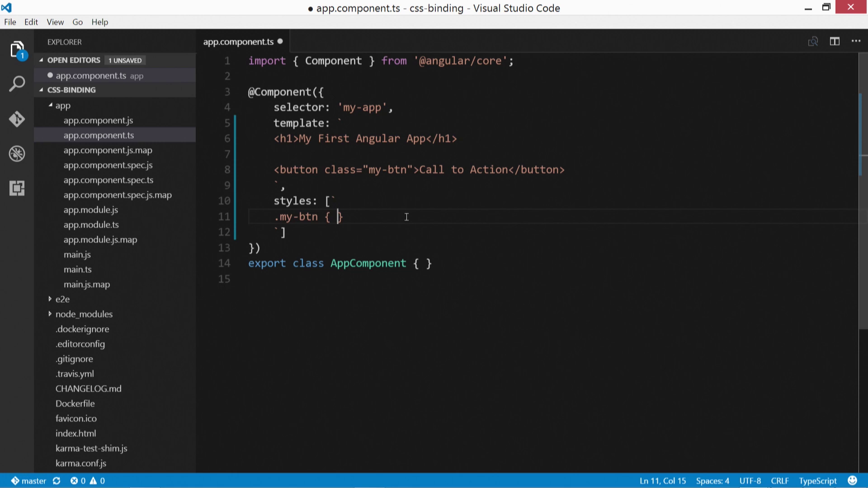
text(font-size)
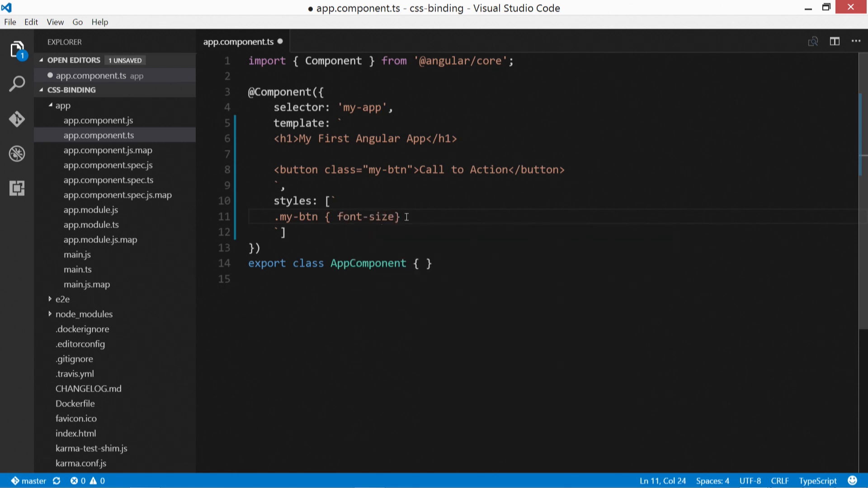
text(: 1.7em;)
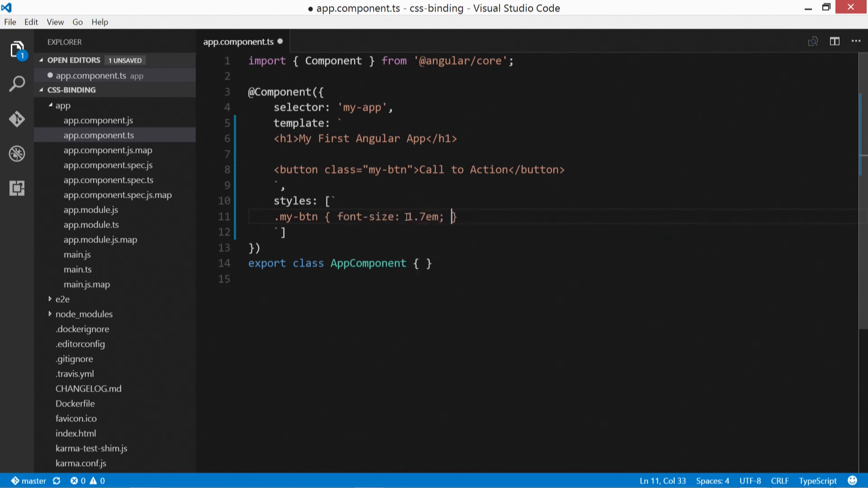
key(Ctrl+s)
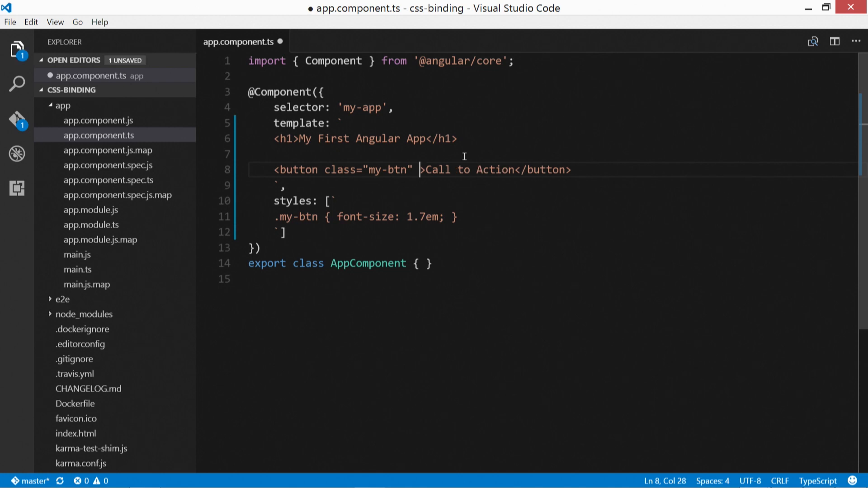
Add [class.extra-class]="someProperty" to the Call to Action button tag.
text([)
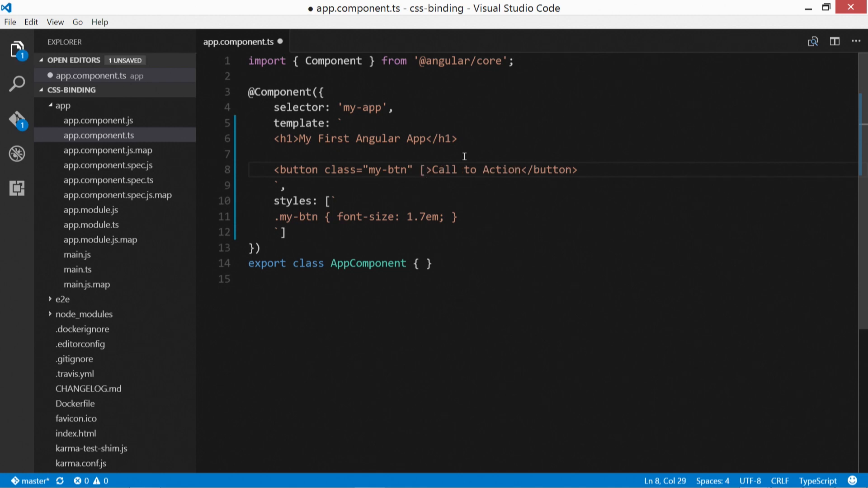
text(class)
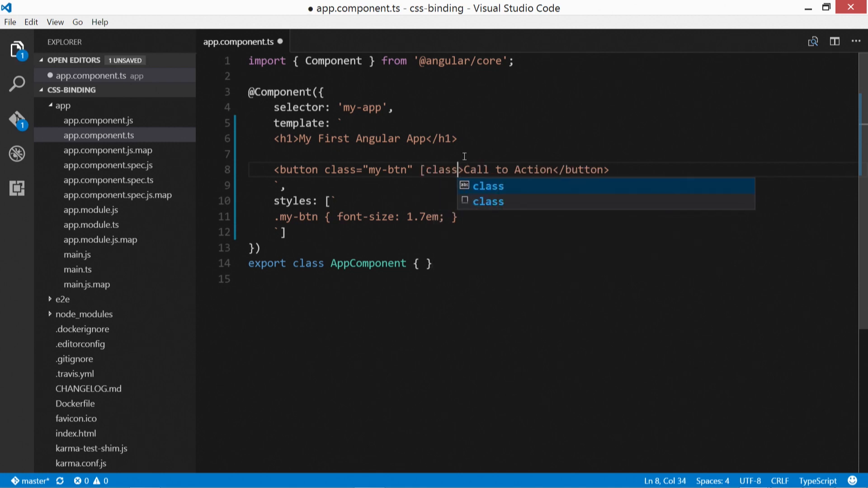
text(.)
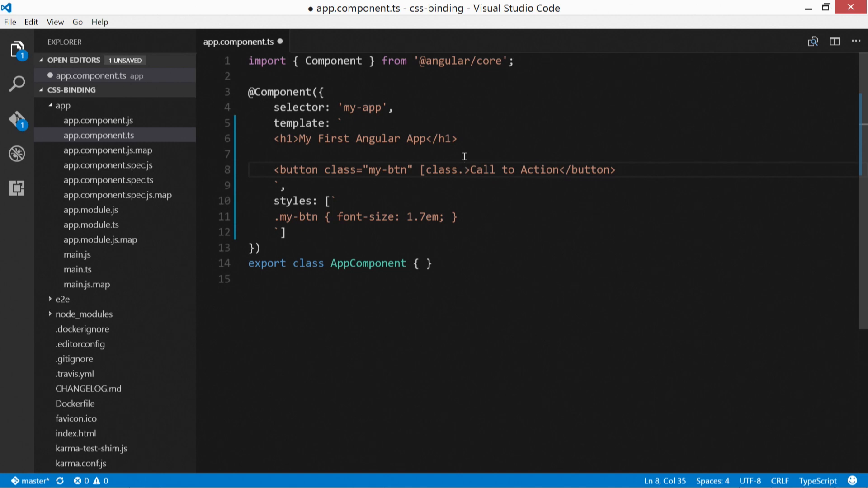
text(e)
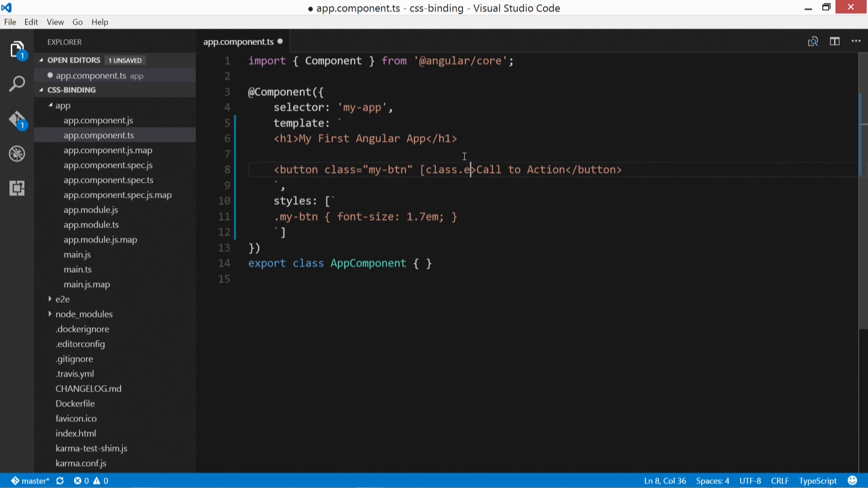
text(xtra-class)
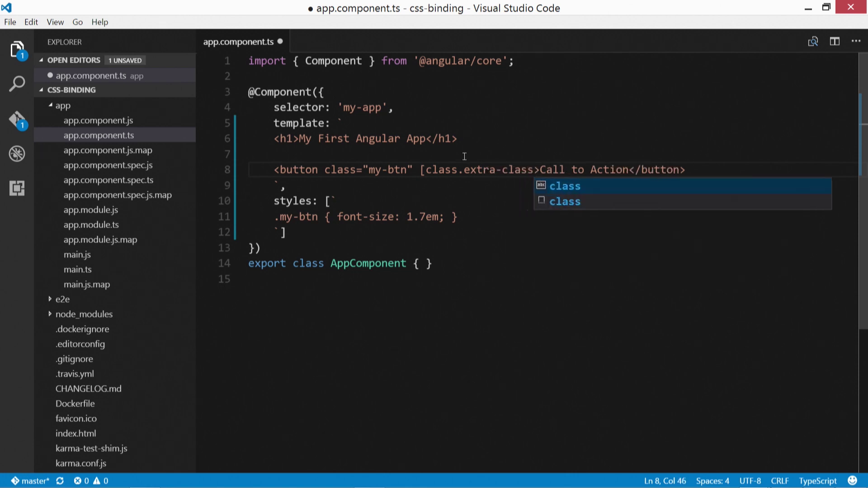
text(]="some)
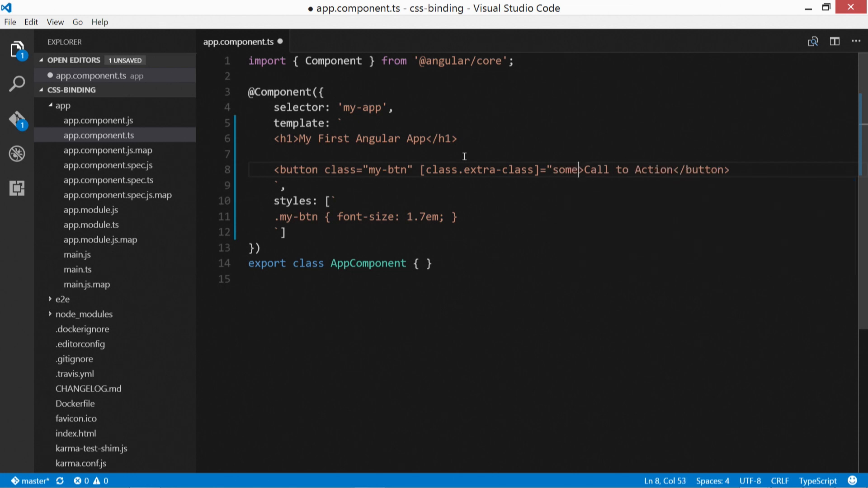
text(Property)
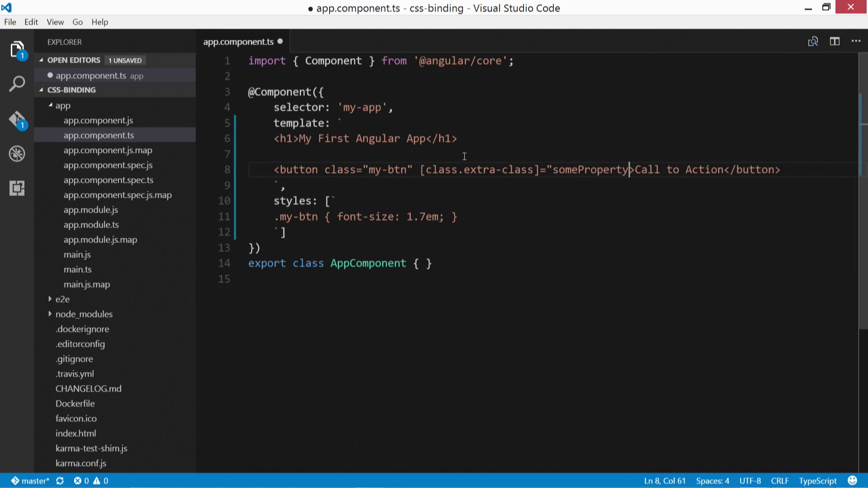
text(")
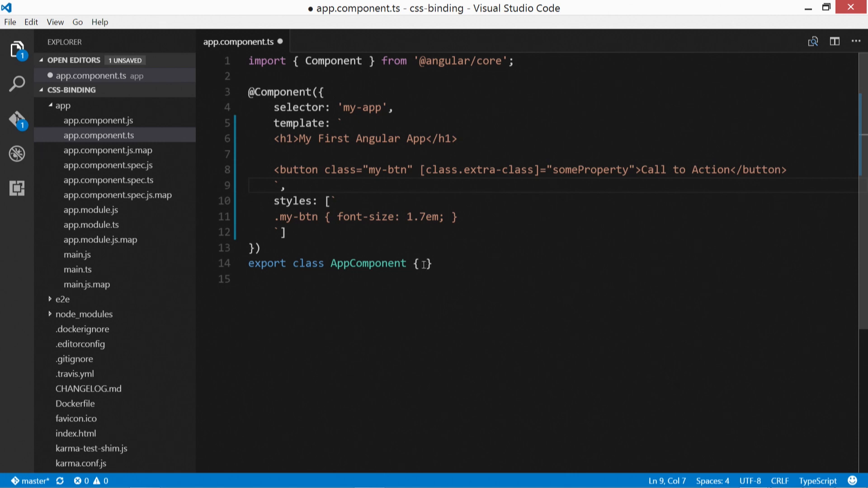
Declare someProperty = true; inside the AppComponent class body.
key(Enter)
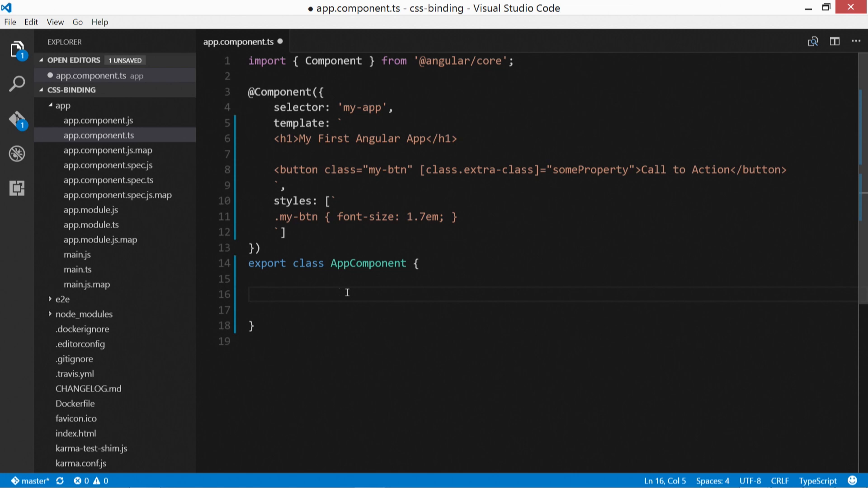
double_click(590, 170)
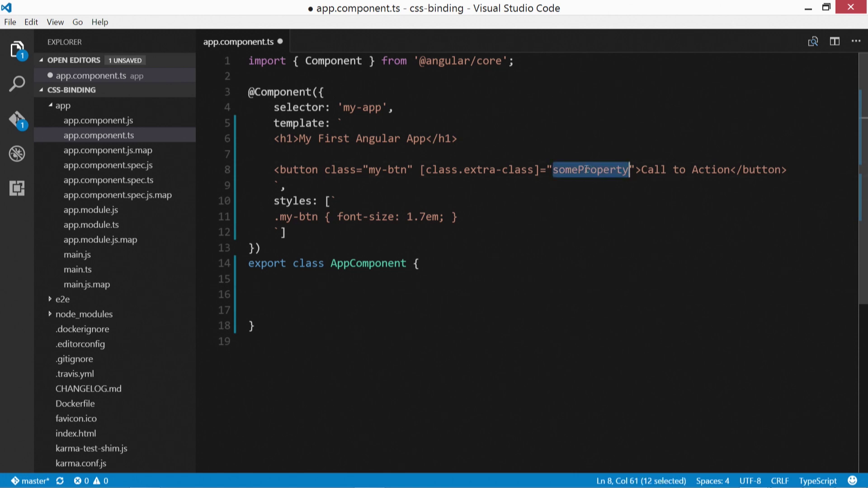
text(s)
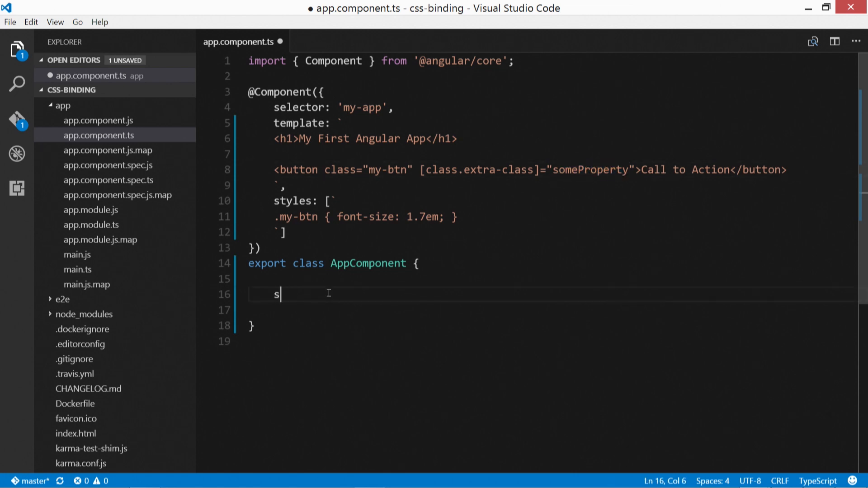
text(omeProperty =)
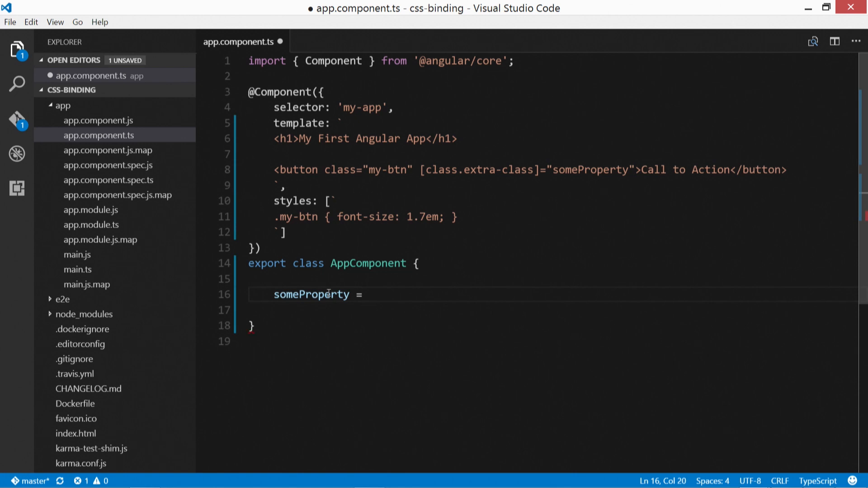
text(true;)
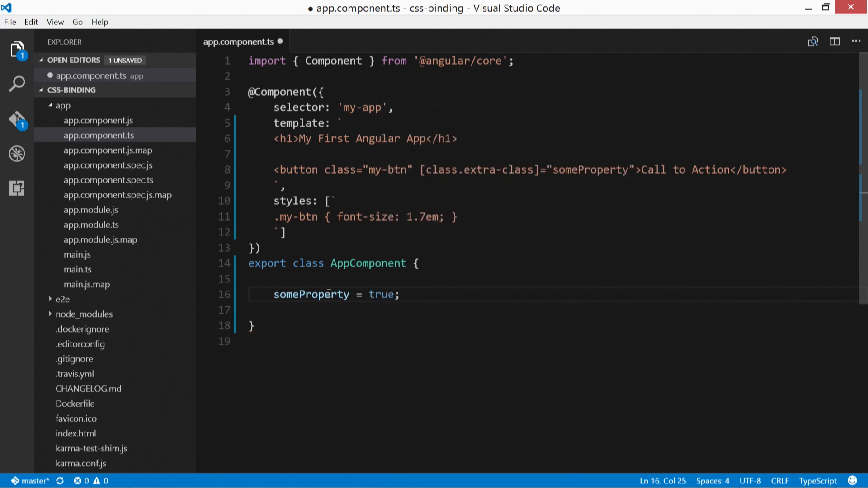